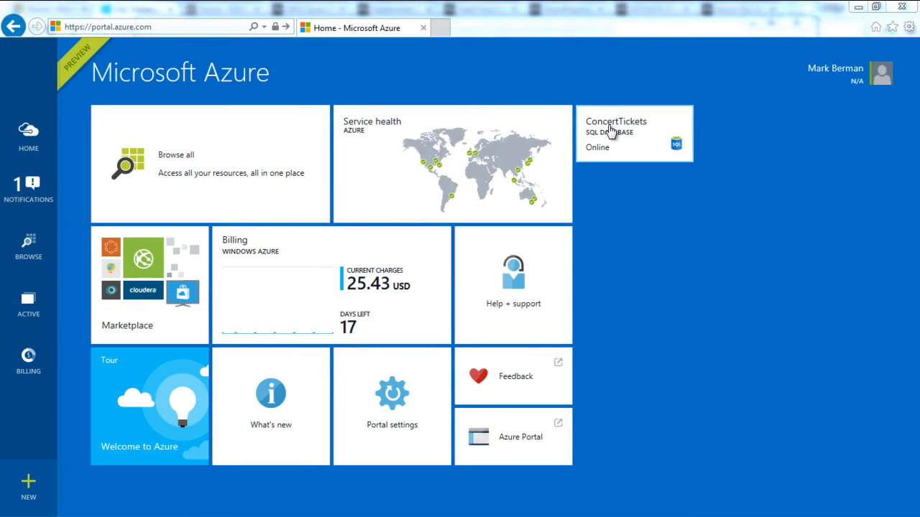
- Open the ConcertTickets SQL database from the dashboard and scroll to its Resource Utilization chart
left_click(615, 129)
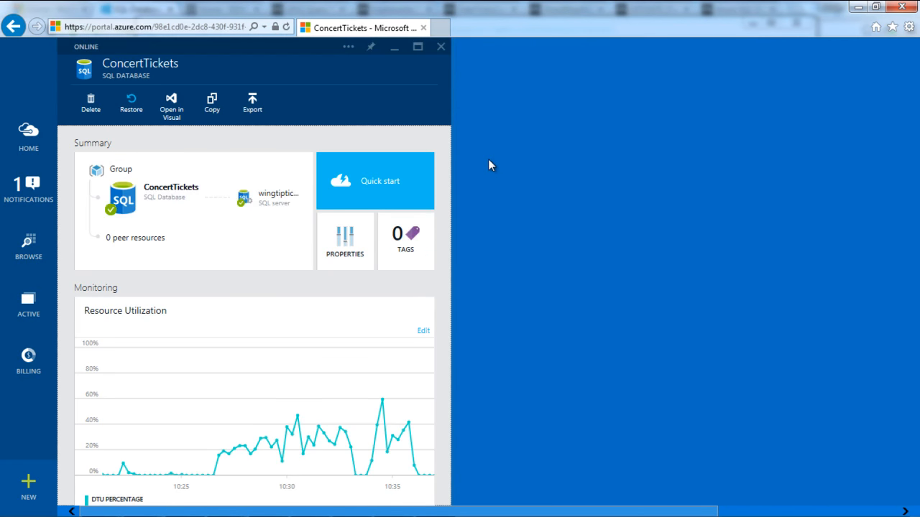
scroll("down", 3)
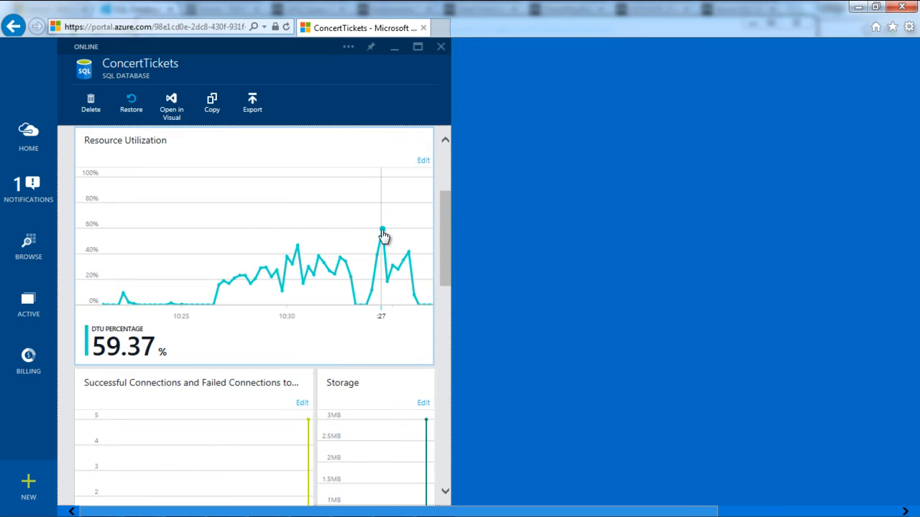
scroll("down", 3)
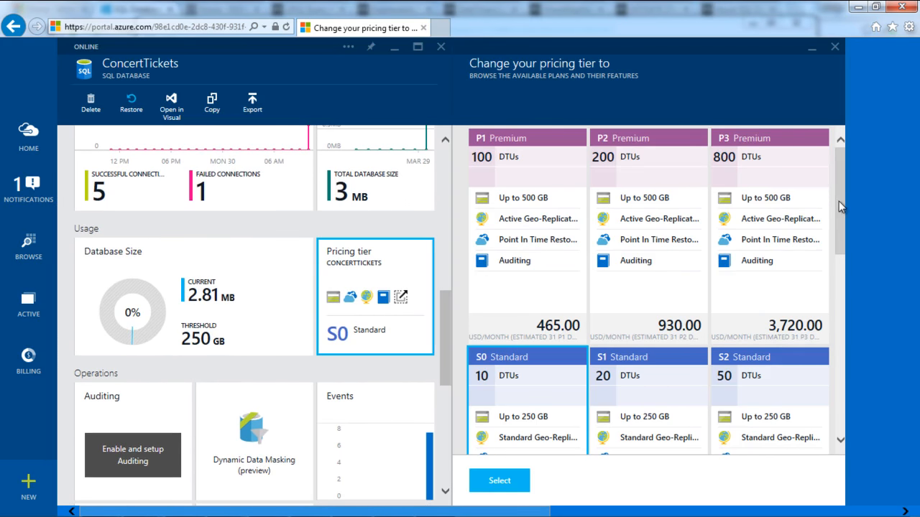
- Choose S2 Standard in the pricing tier list and apply it with Select
scroll("down", 3)
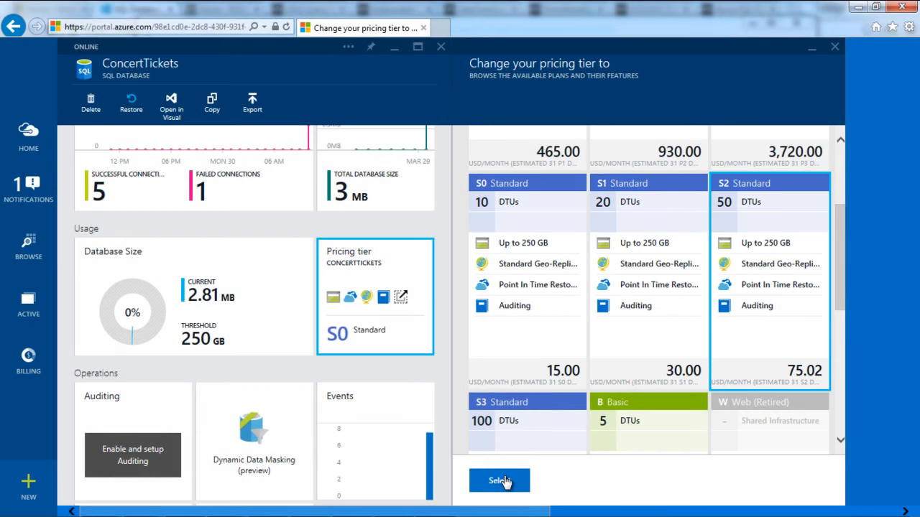
left_click(498, 480)
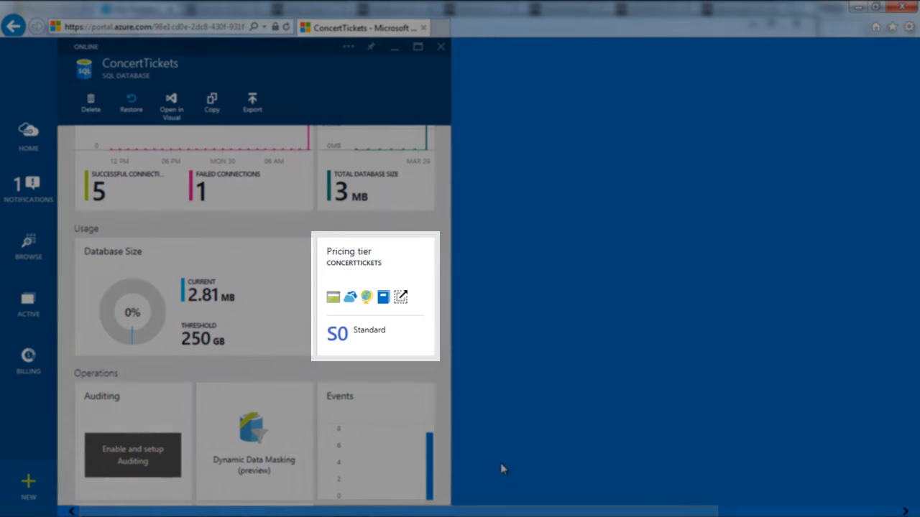